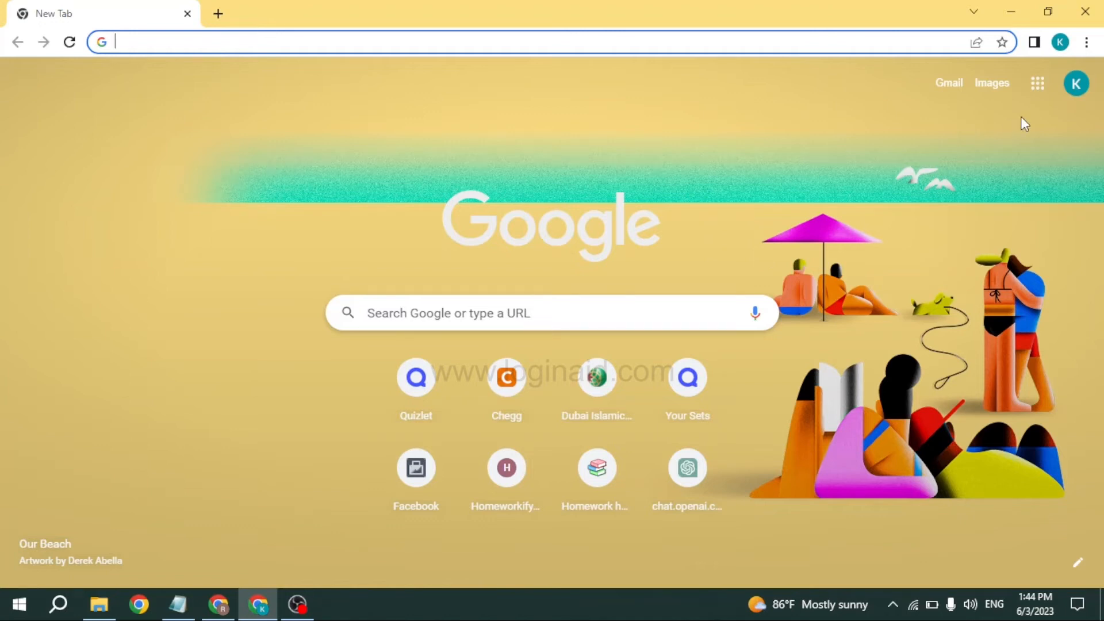
mouse_move(1037, 82)
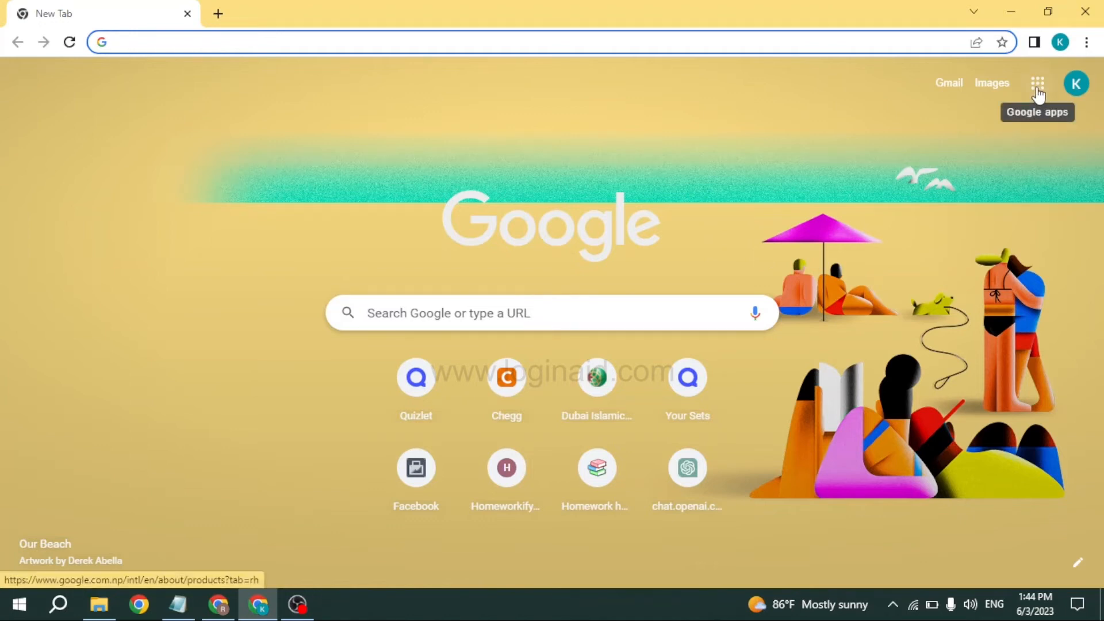
- Show the Google apps launcher on the new tab page and scroll down to Classroom
click(1036, 82)
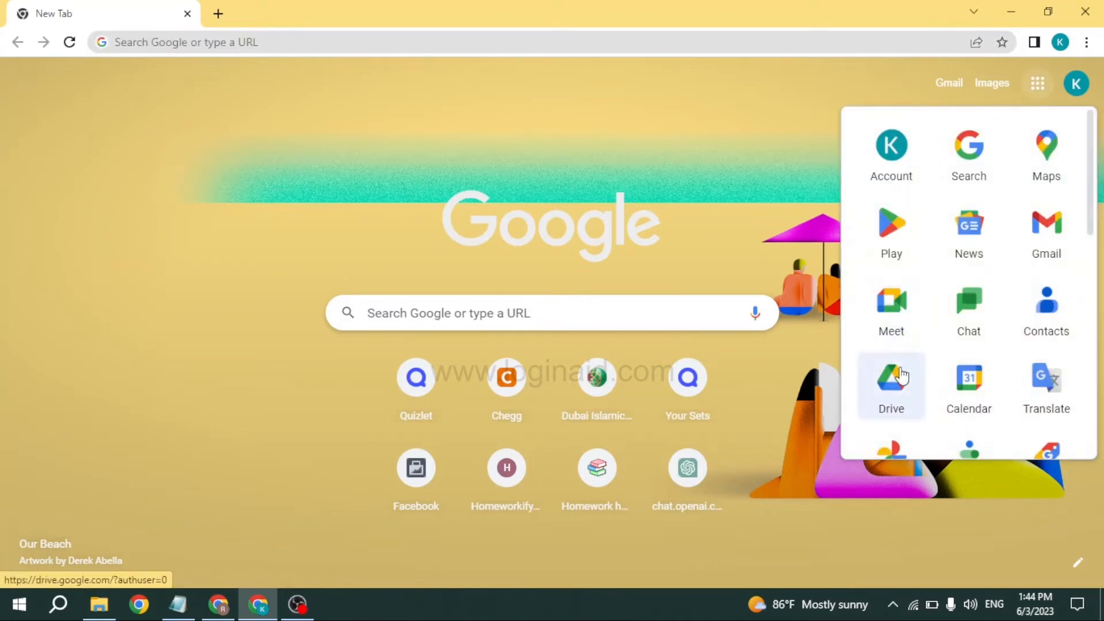
mouse_move(1091, 141)
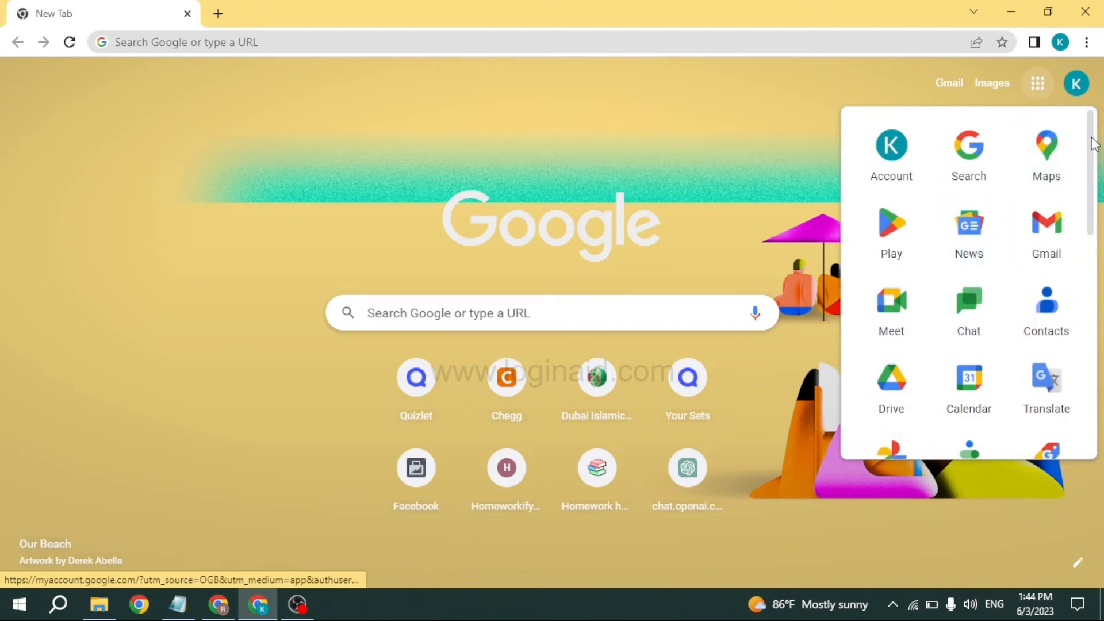
scroll(down, 3)
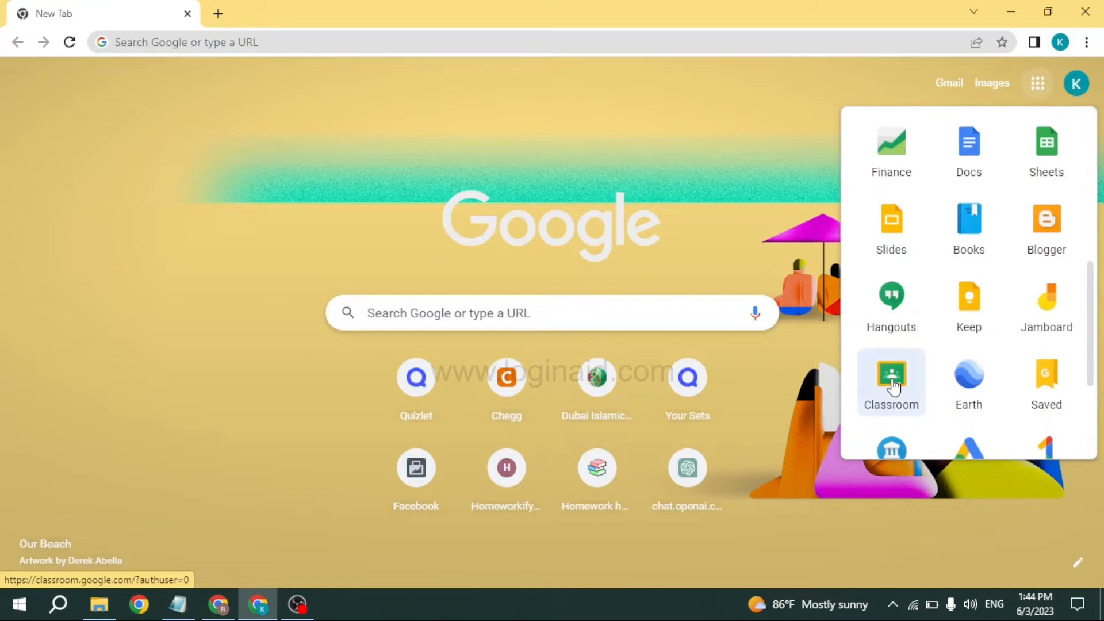
- Launch Google Classroom and confirm the welcome prompt with the signed-in account
click(890, 380)
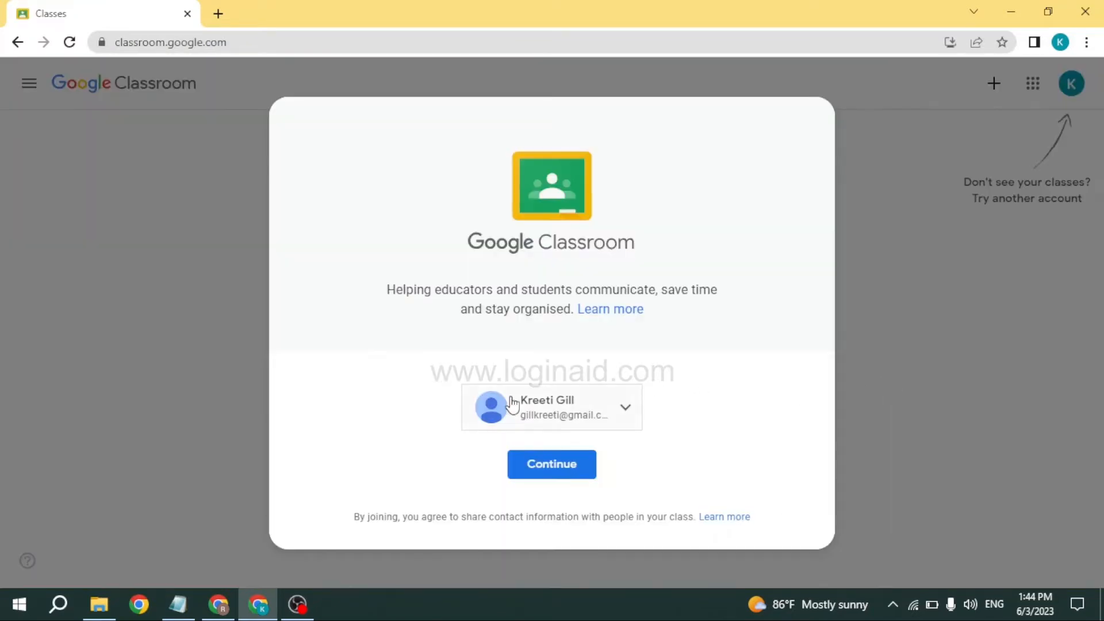
mouse_move(556, 408)
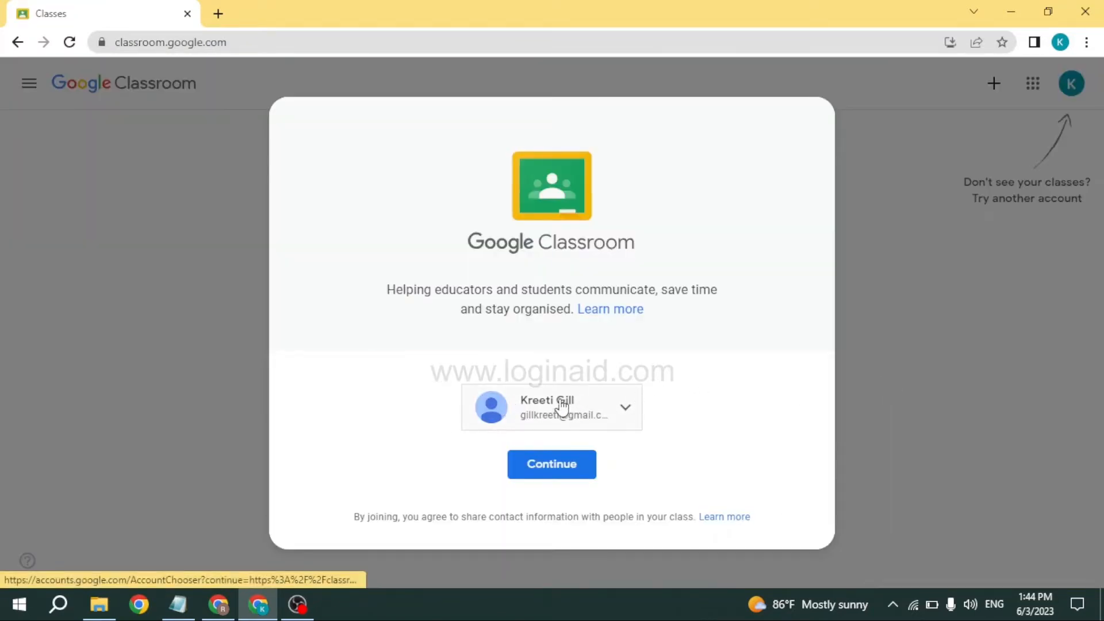
mouse_move(573, 472)
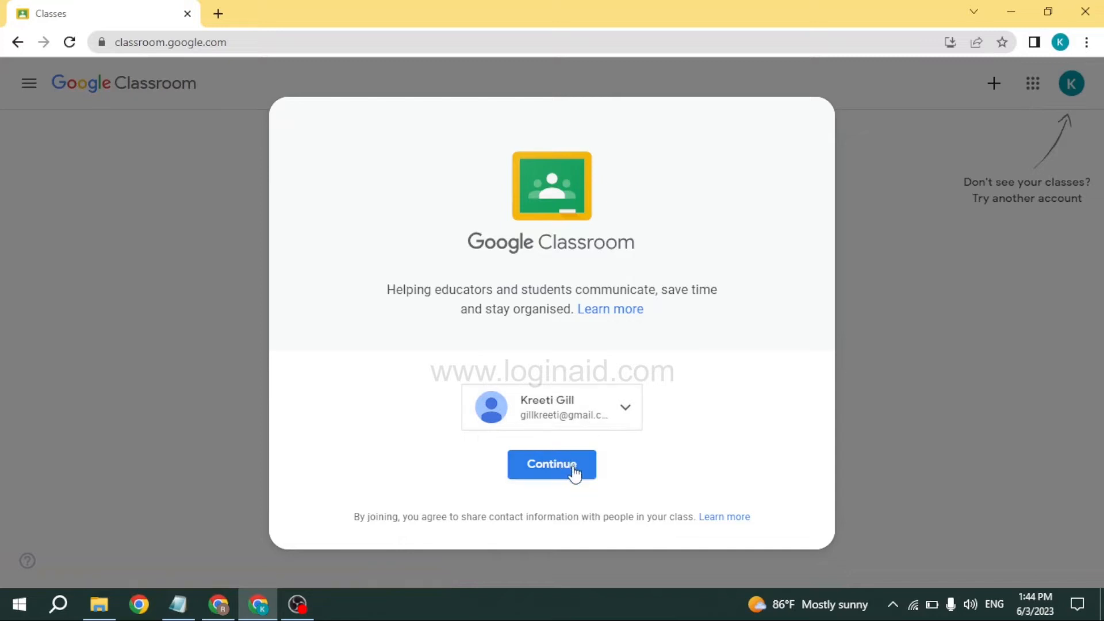
click(551, 464)
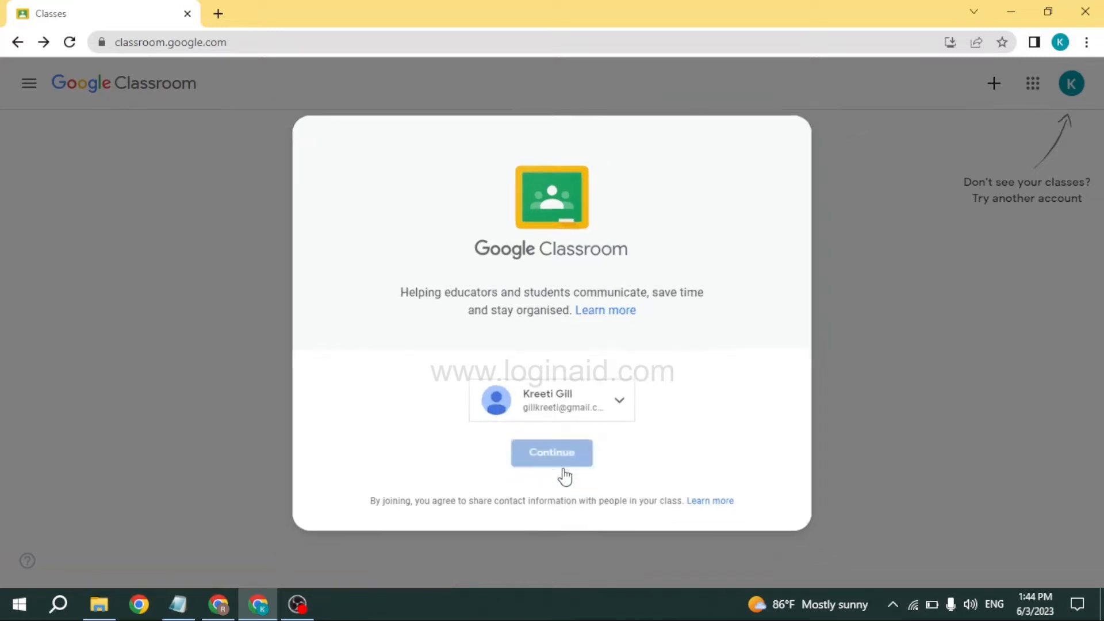
- Start a new class and tick the notice about not using Classroom with school students
click(552, 452)
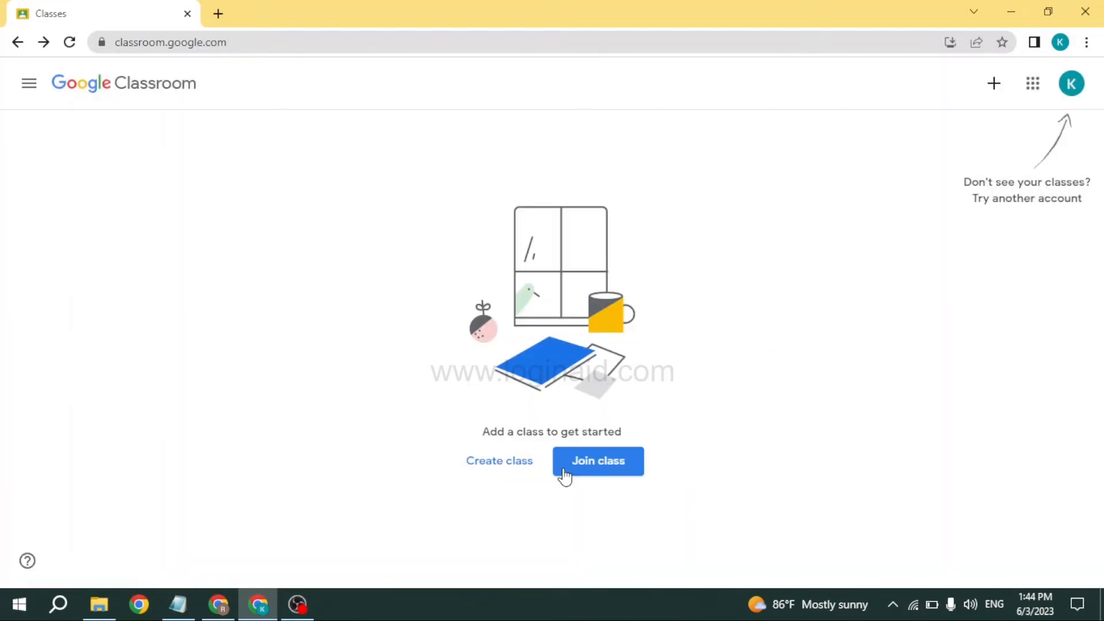
mouse_move(590, 482)
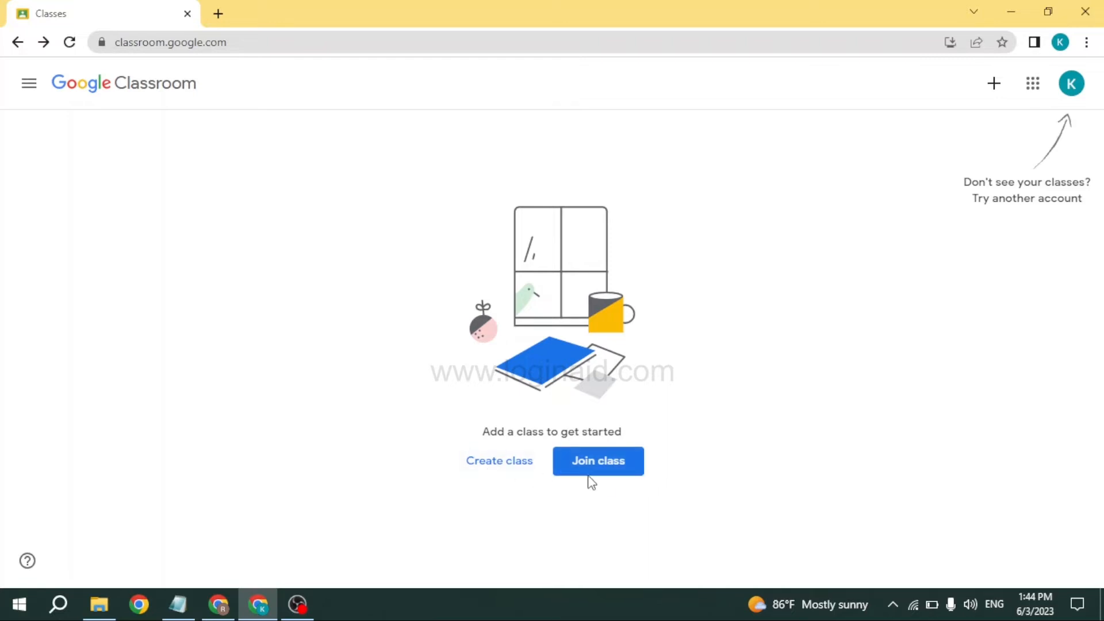
mouse_move(499, 461)
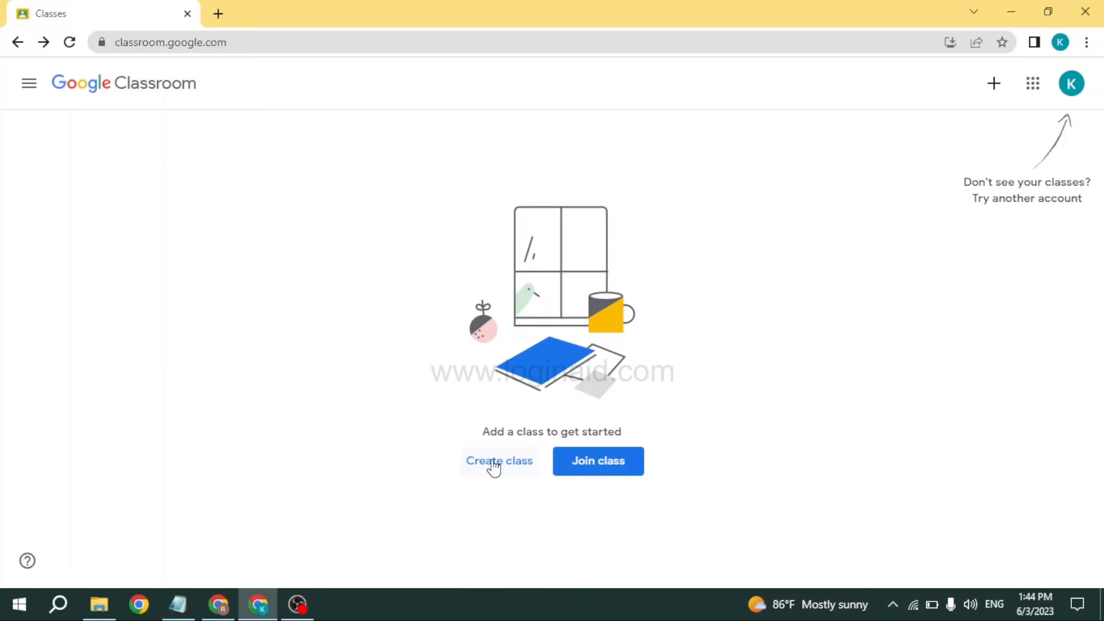
click(499, 461)
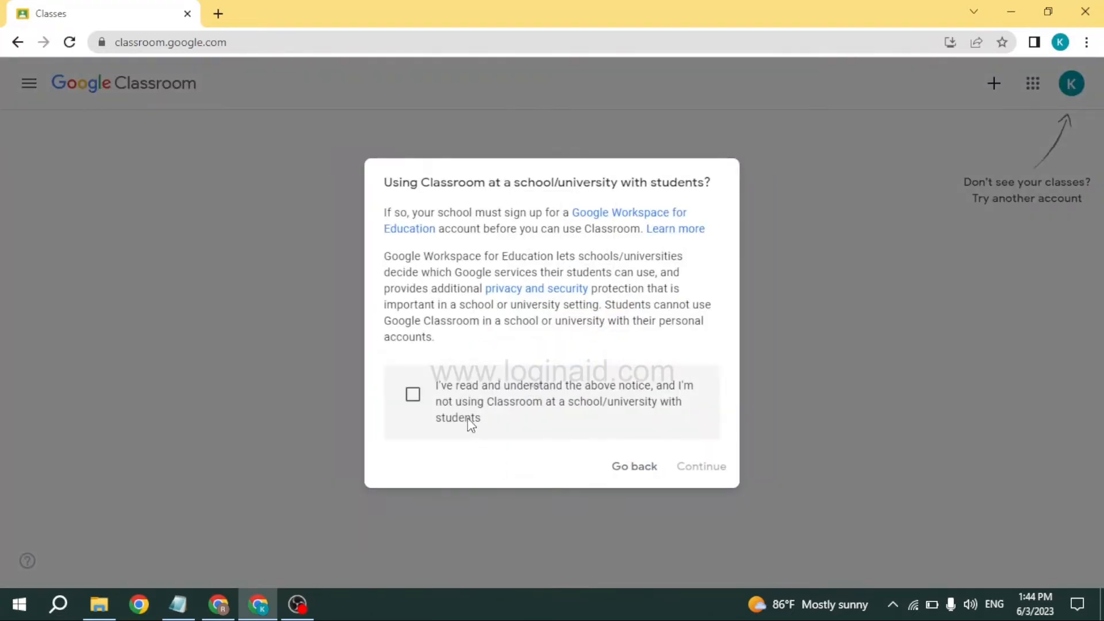
click(412, 395)
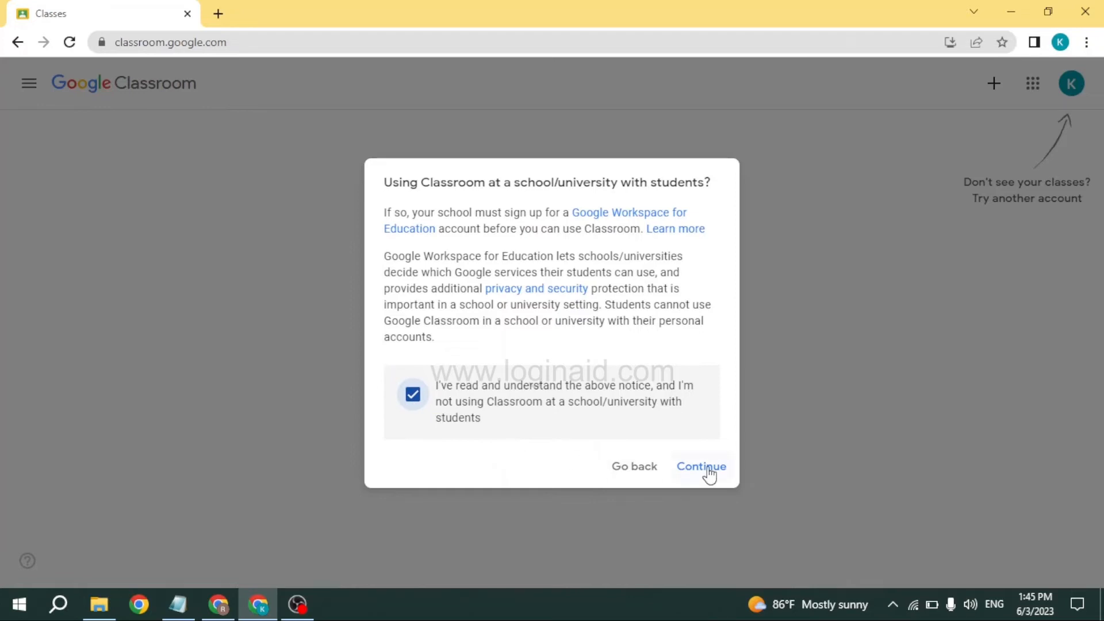
- Create the class 'Biology' with section 'xr' and subject 'sci'
click(700, 467)
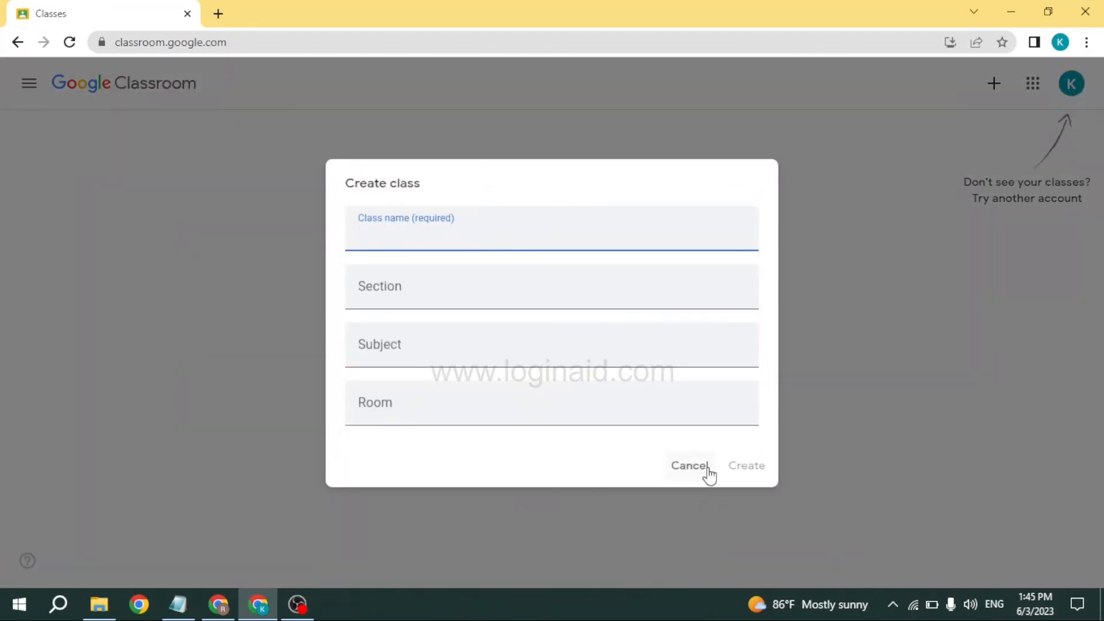
mouse_move(558, 286)
text(sci)
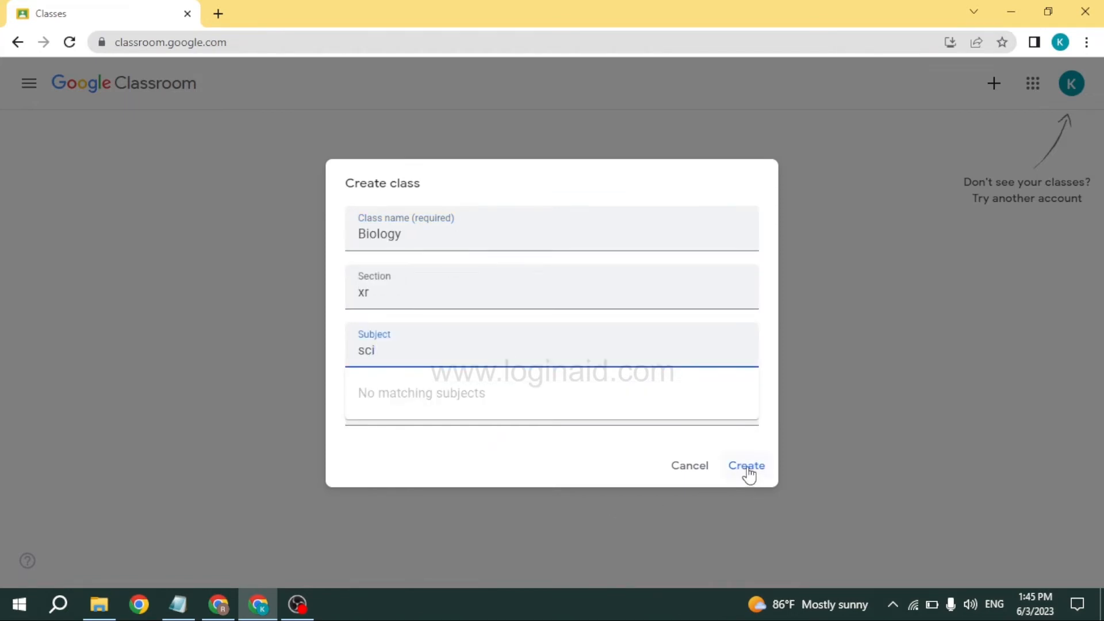
click(747, 465)
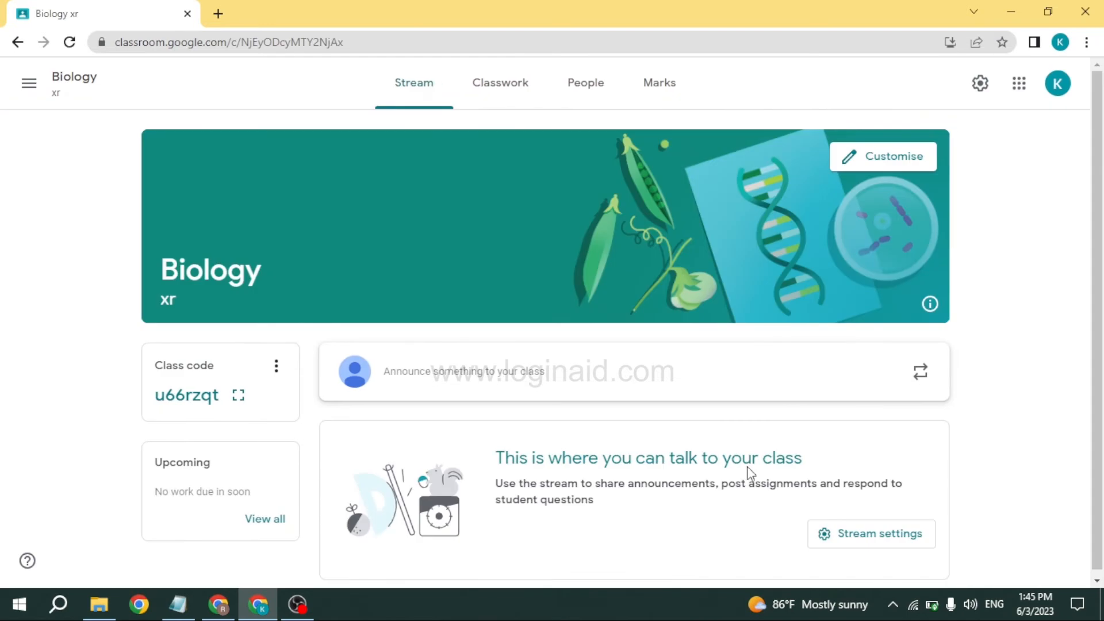
mouse_move(338, 424)
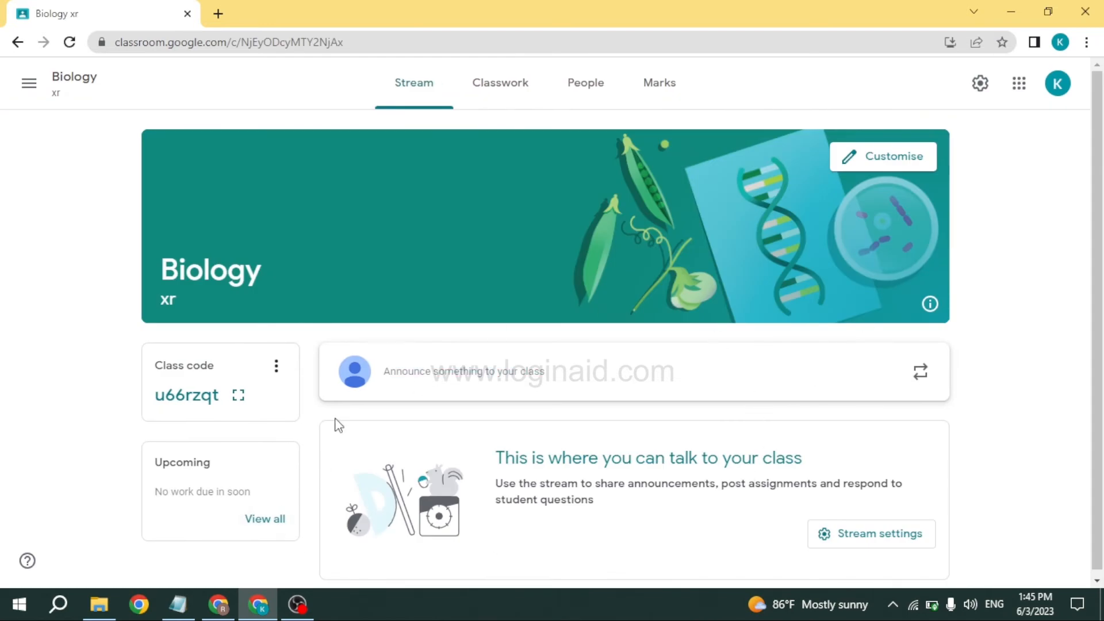
mouse_move(707, 184)
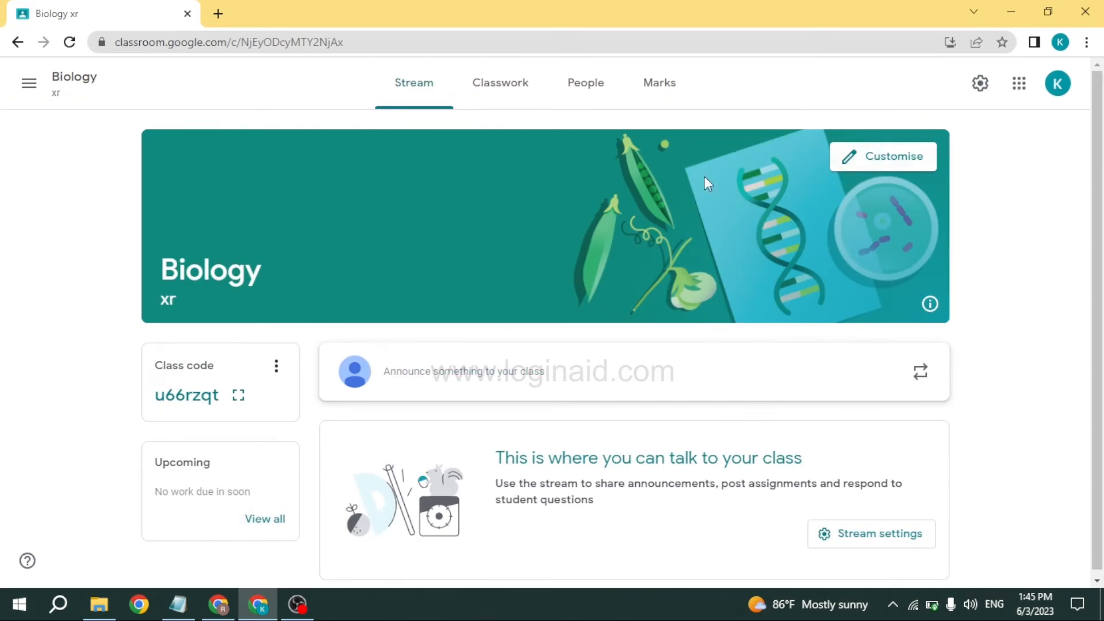
- In Customise appearance, try the pink theme, then settle on teal
click(882, 156)
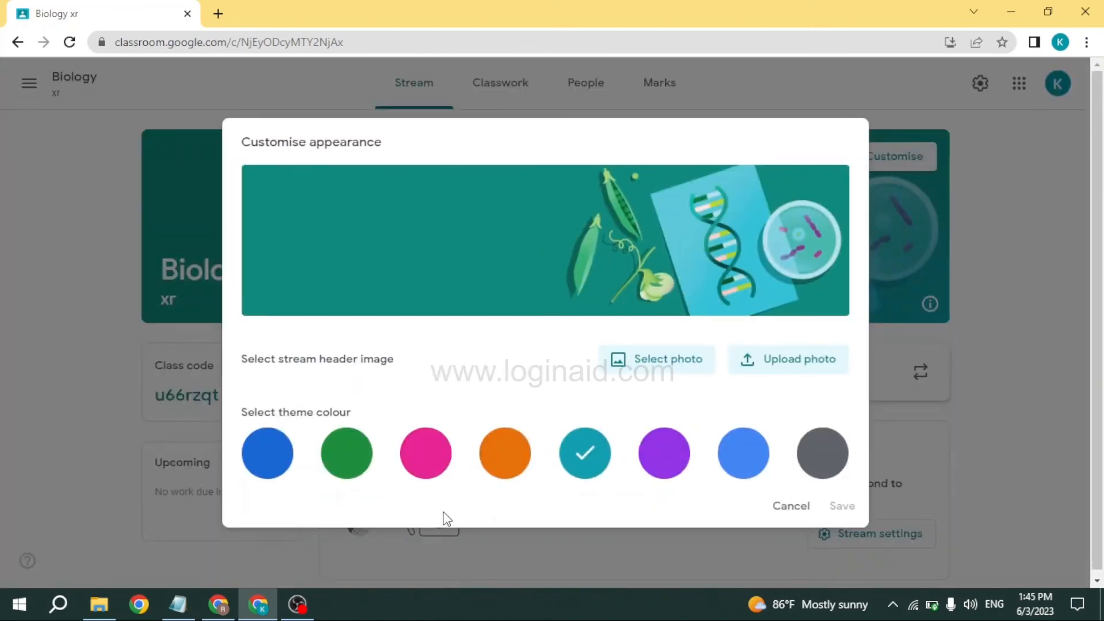
click(425, 453)
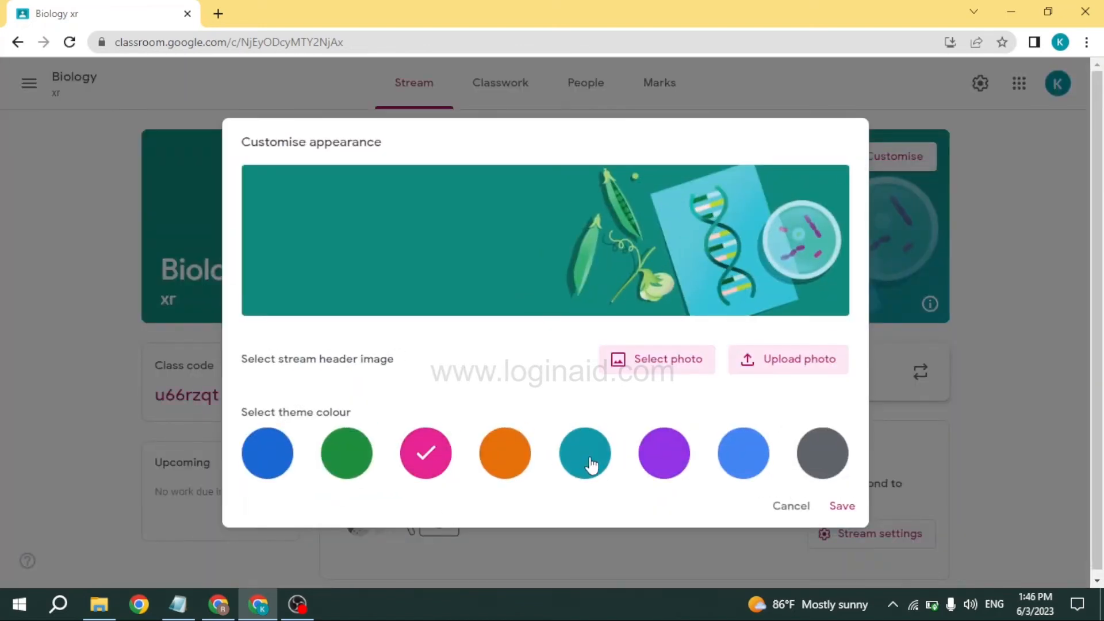
click(584, 452)
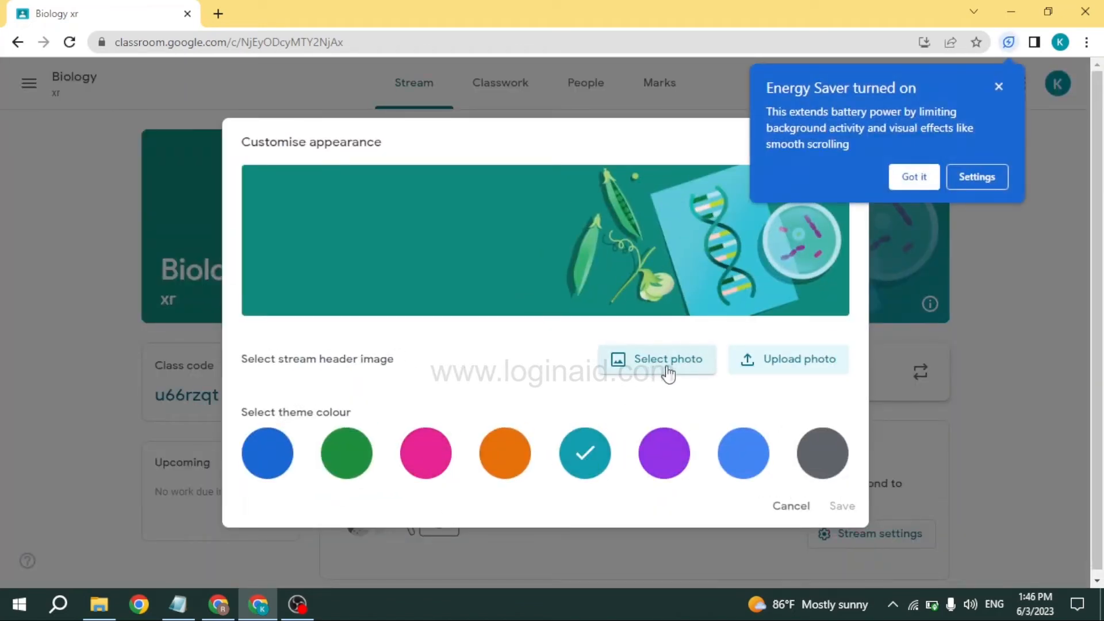
mouse_move(675, 367)
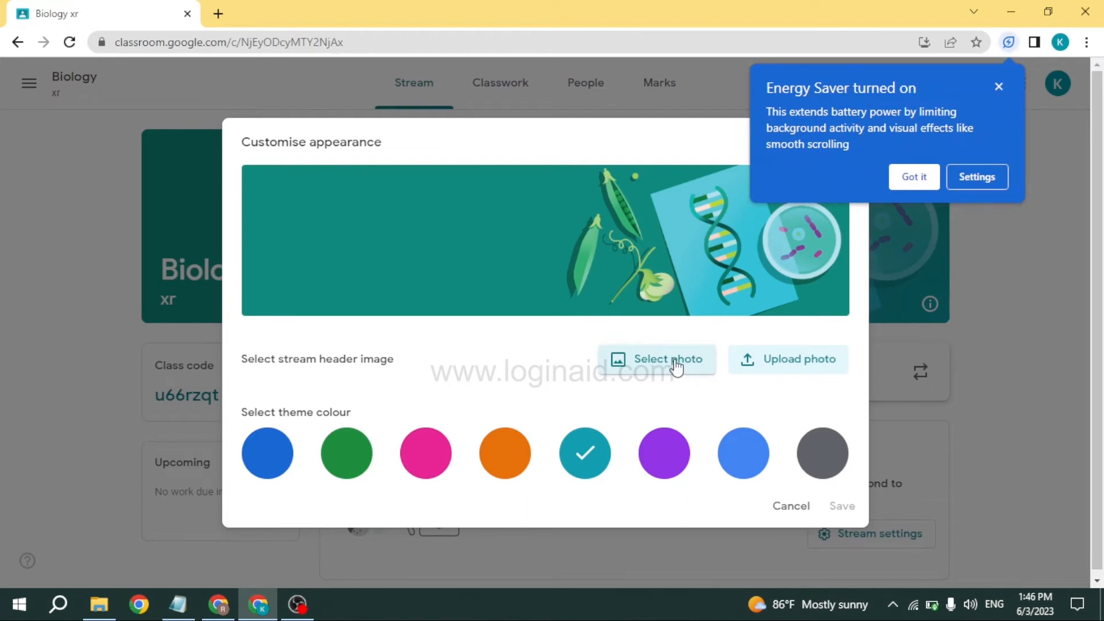
- Save the teal theme, try the announcement box, and view then close the enlarged class code
click(790, 506)
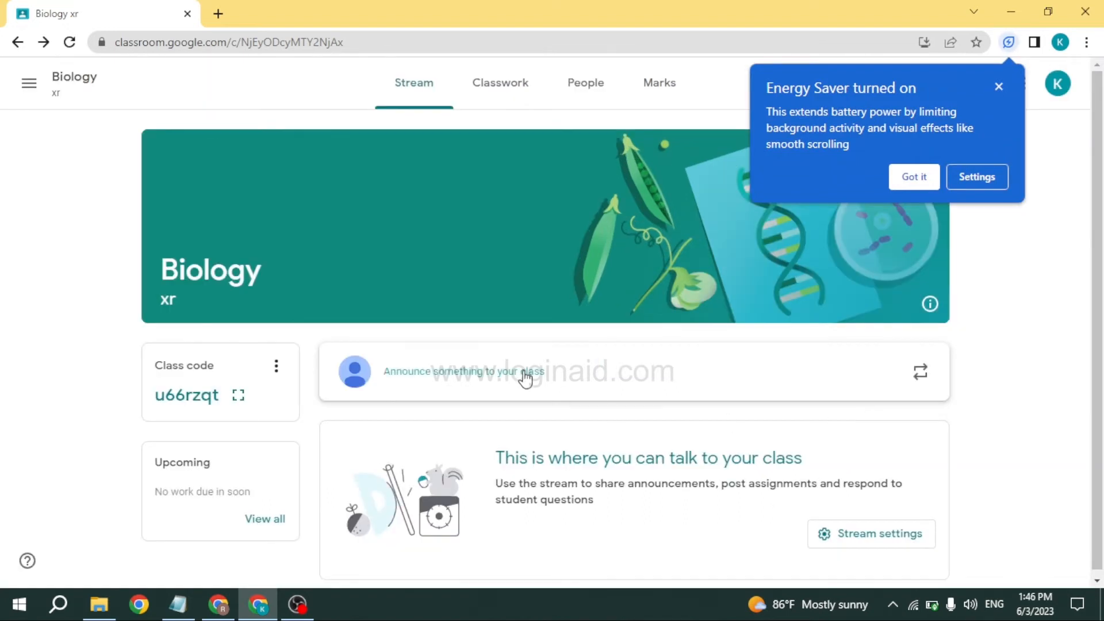
click(464, 371)
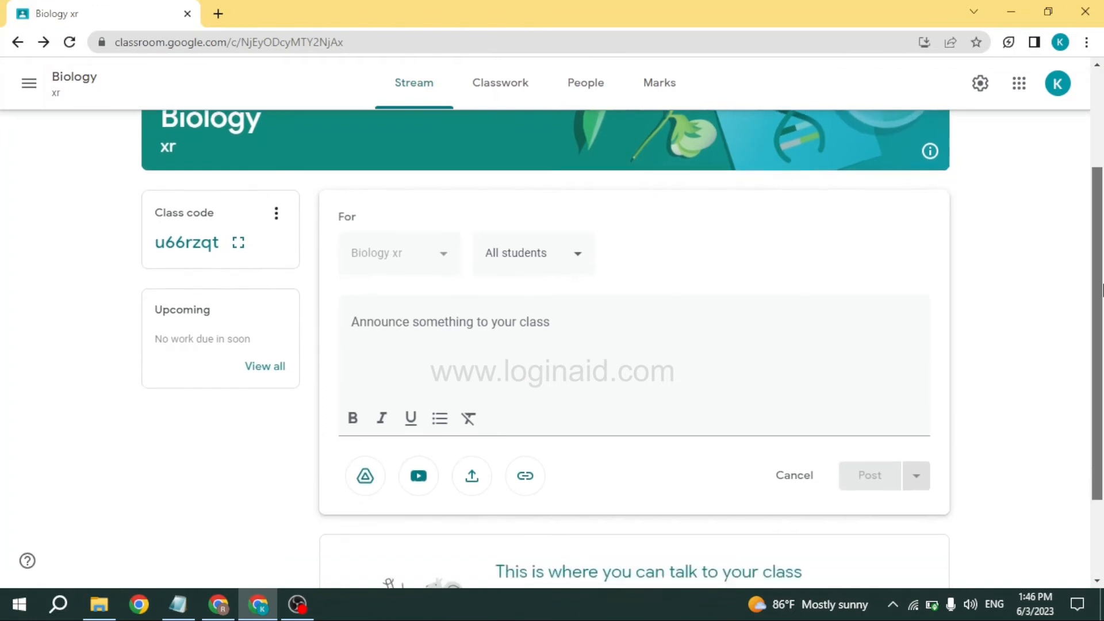
click(238, 242)
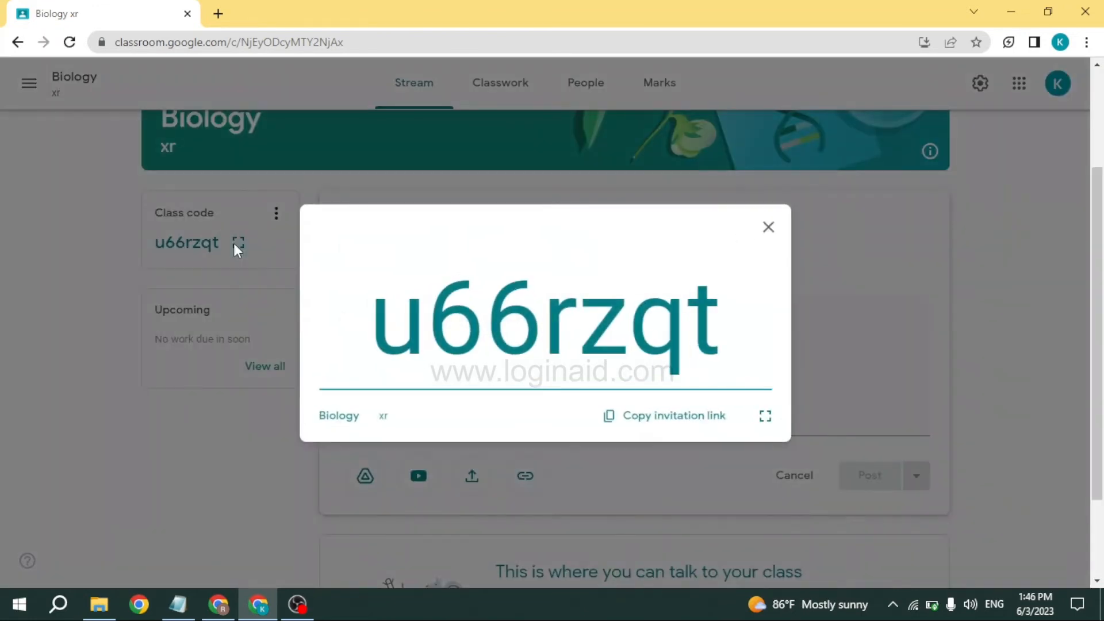
click(768, 227)
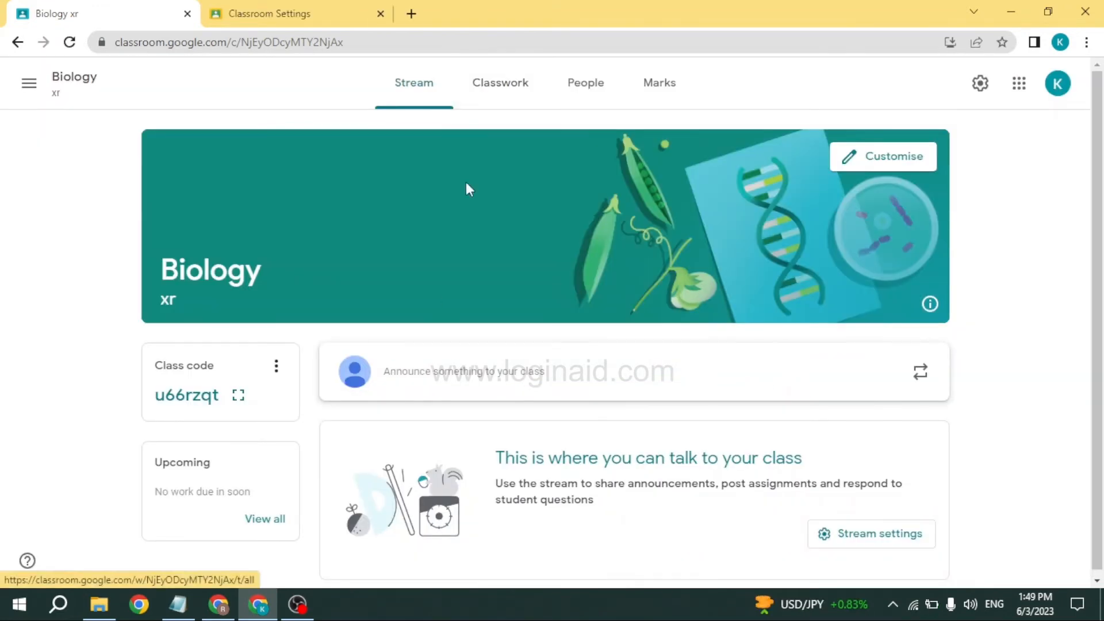
- Browse Classwork and its Create menu options, then view the People tab showing teacher Kreeti Gill
click(507, 82)
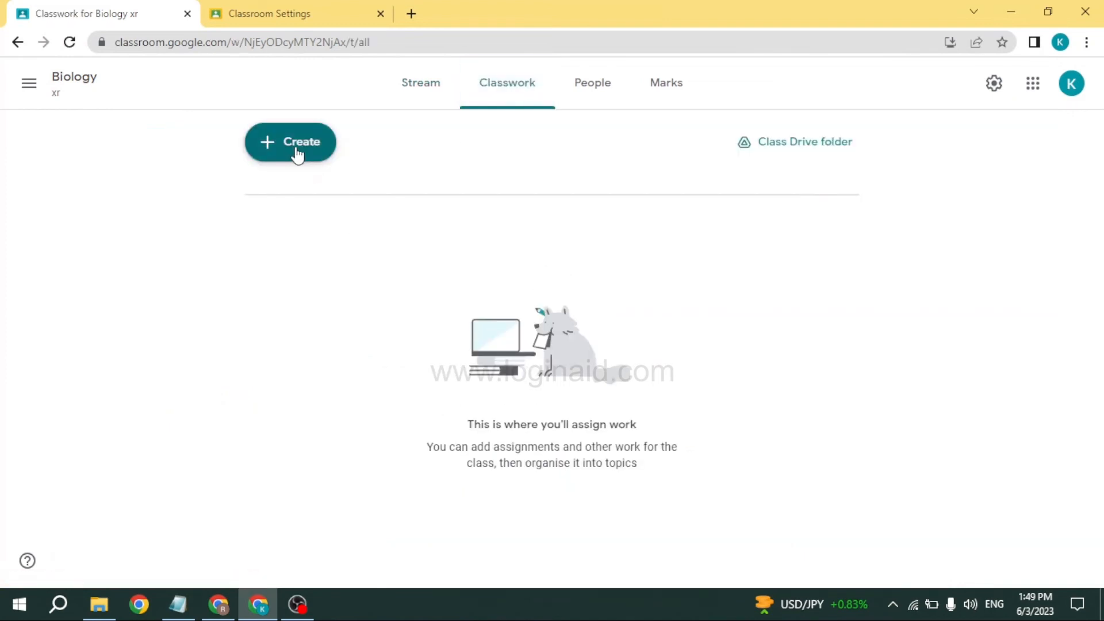
click(289, 141)
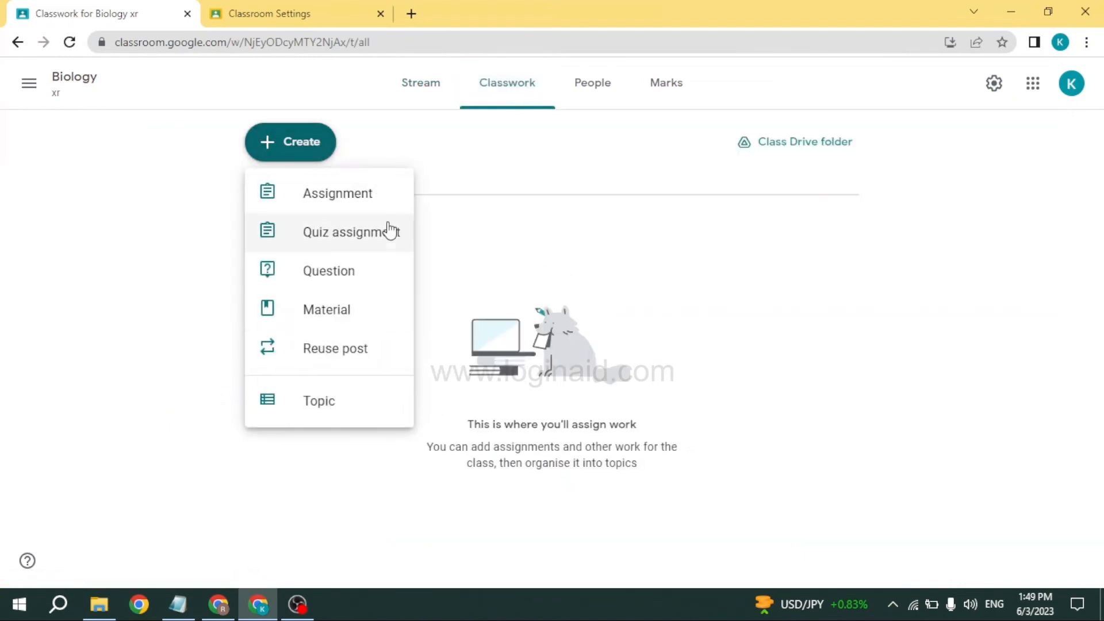
mouse_move(539, 255)
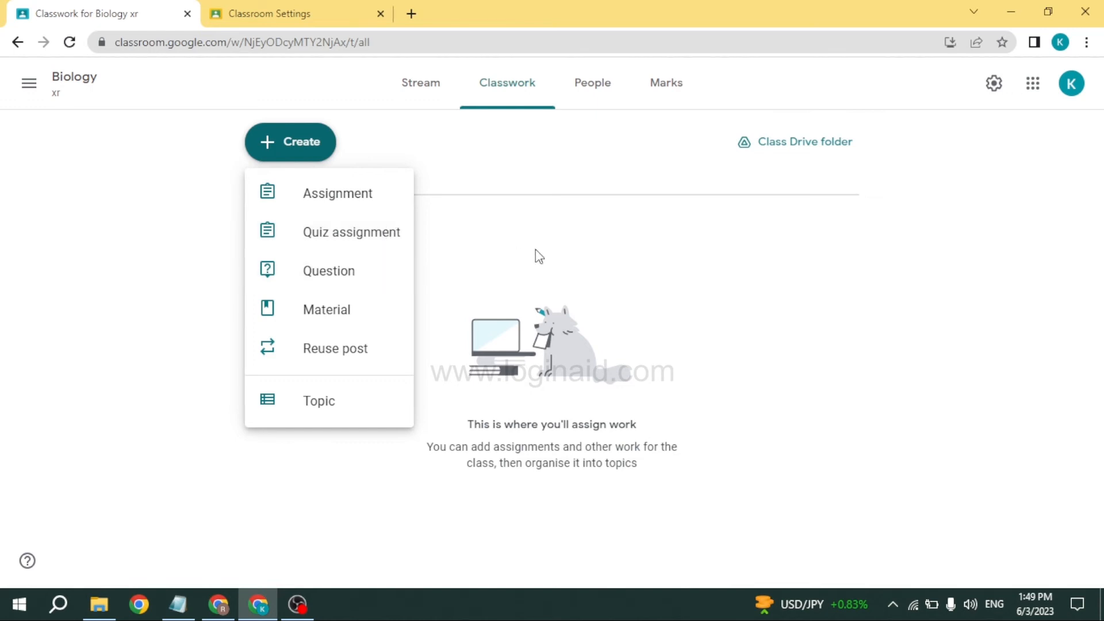
click(612, 204)
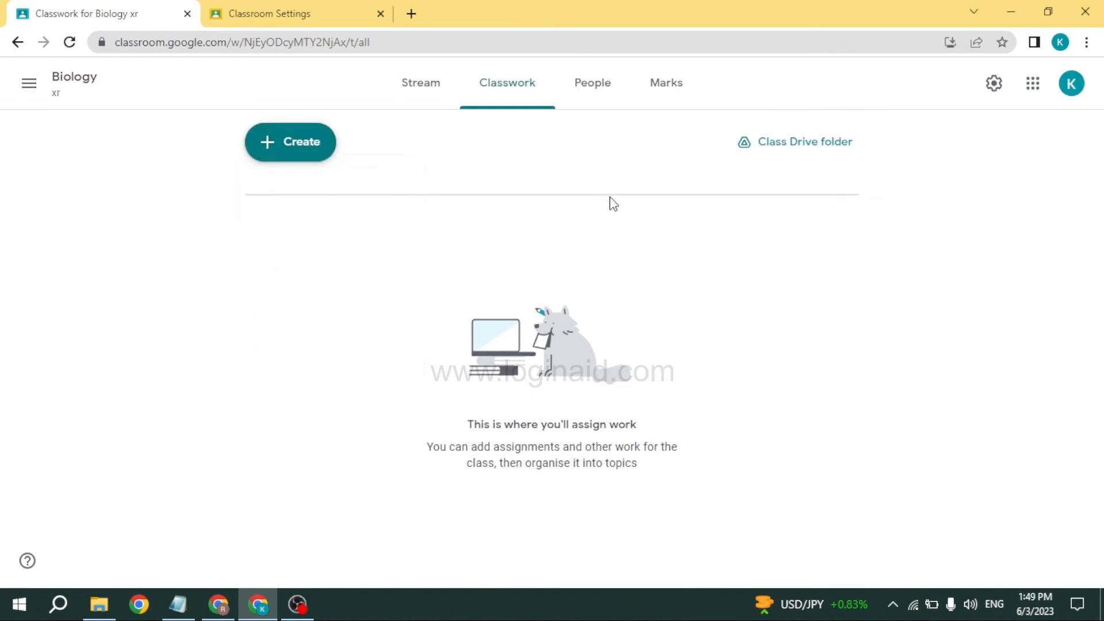
mouse_move(592, 82)
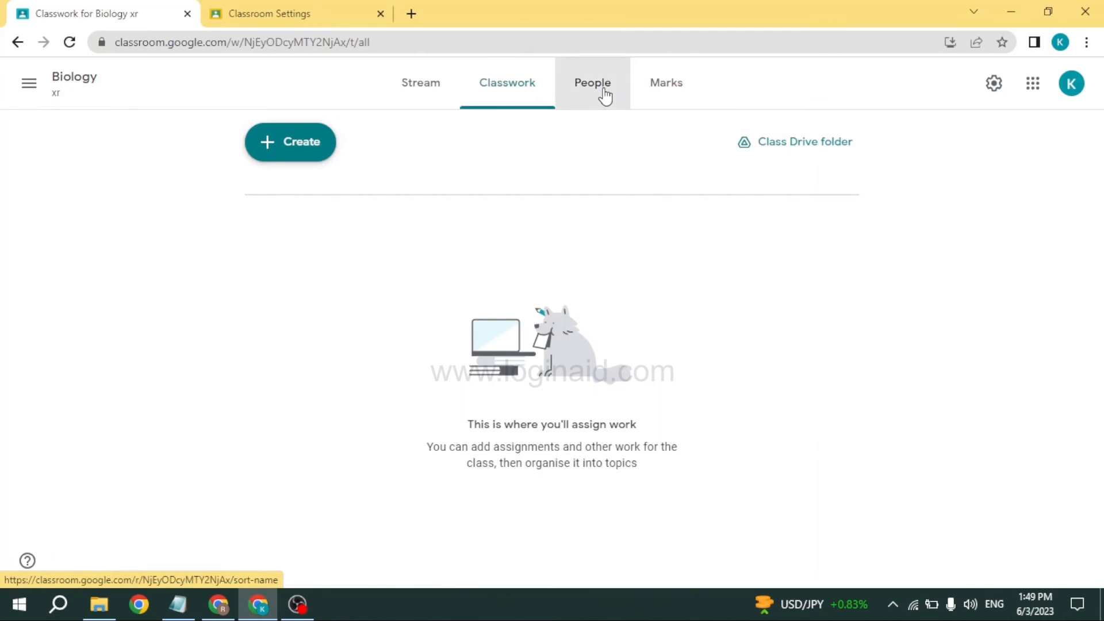
click(592, 82)
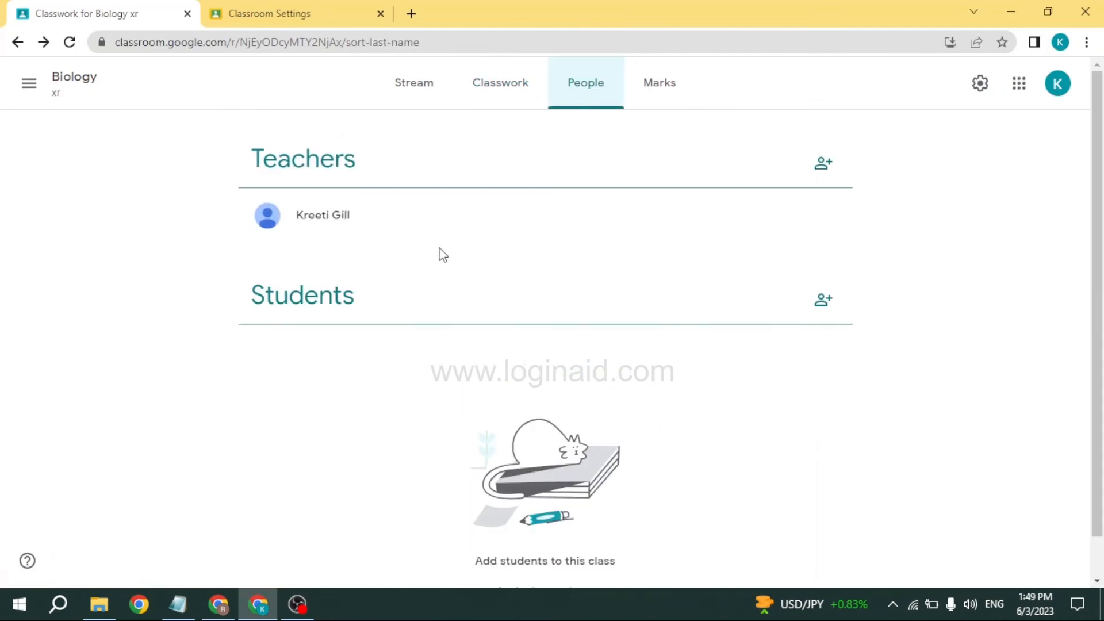
mouse_move(338, 332)
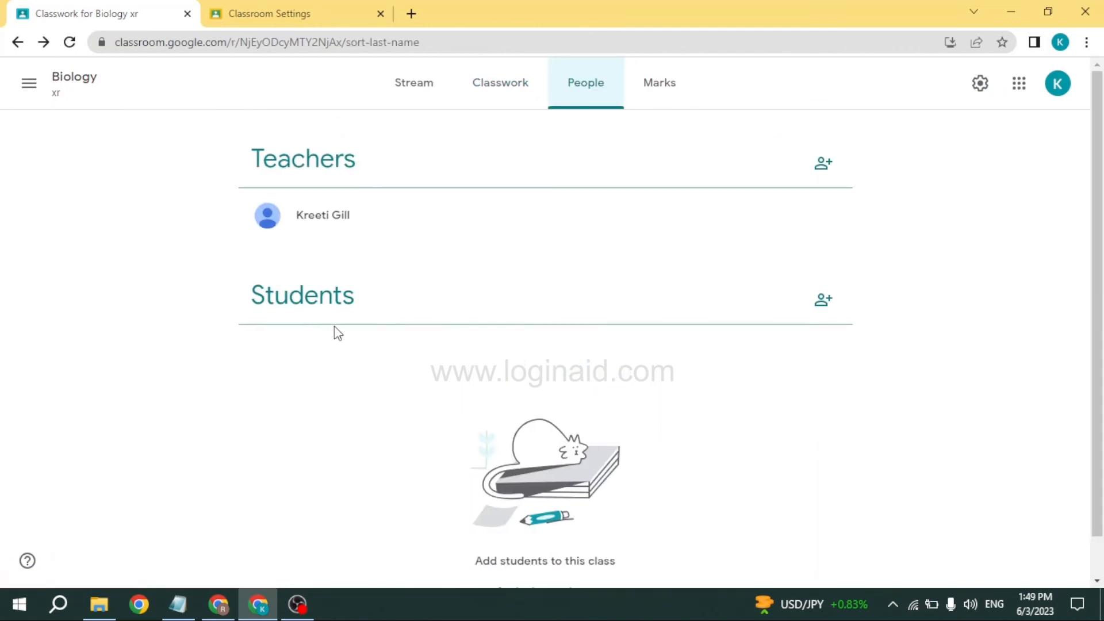
mouse_move(746, 92)
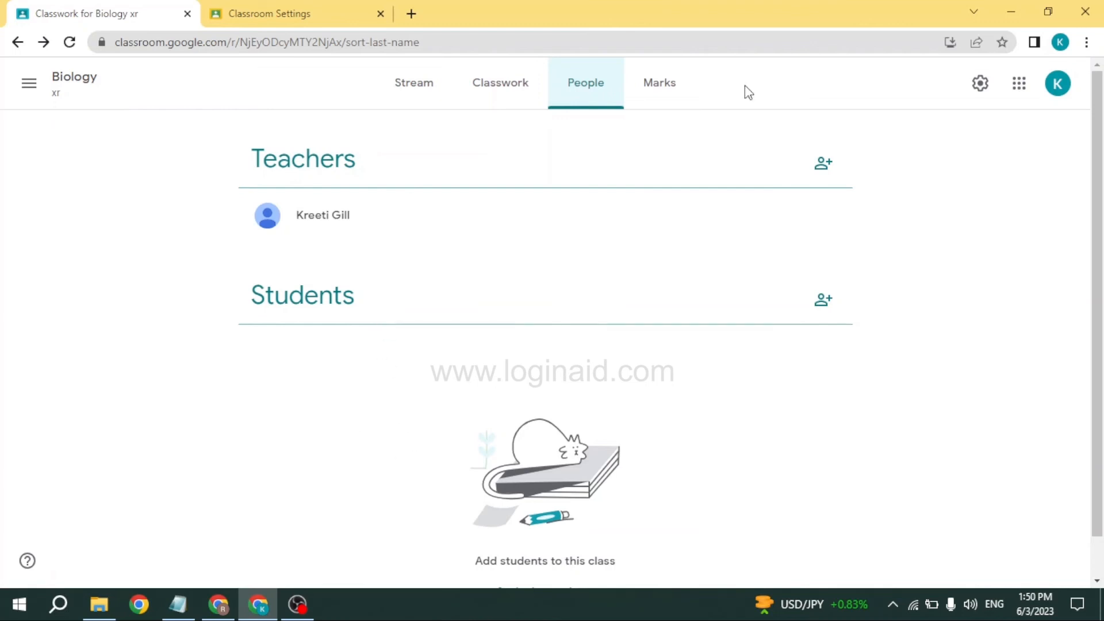
- Switch to the Marks tab to see the empty gradebook
click(665, 83)
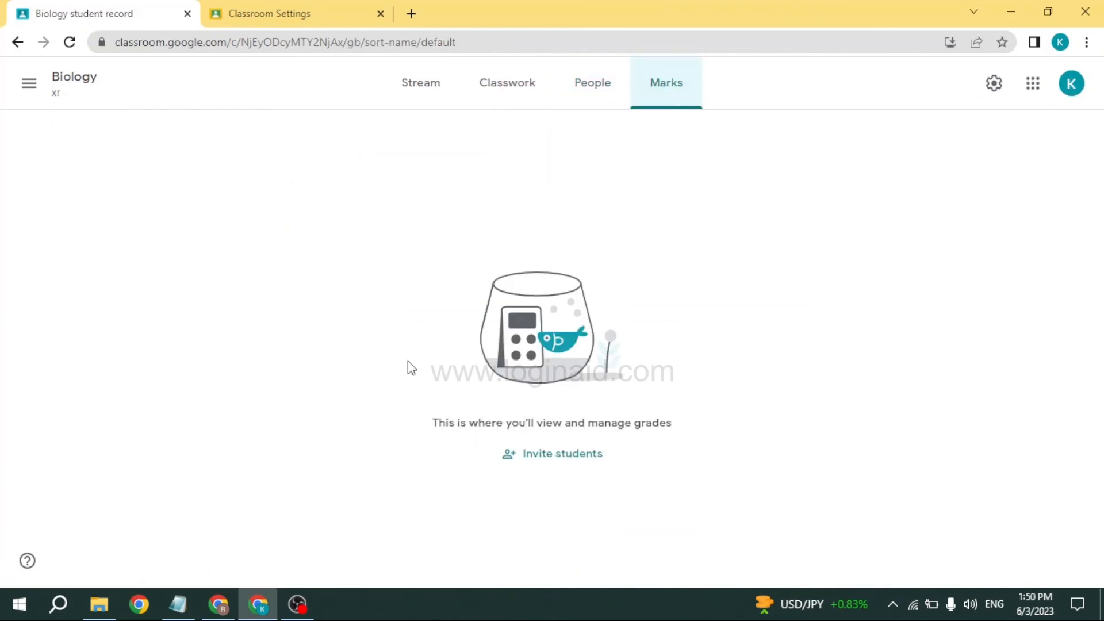
mouse_move(585, 442)
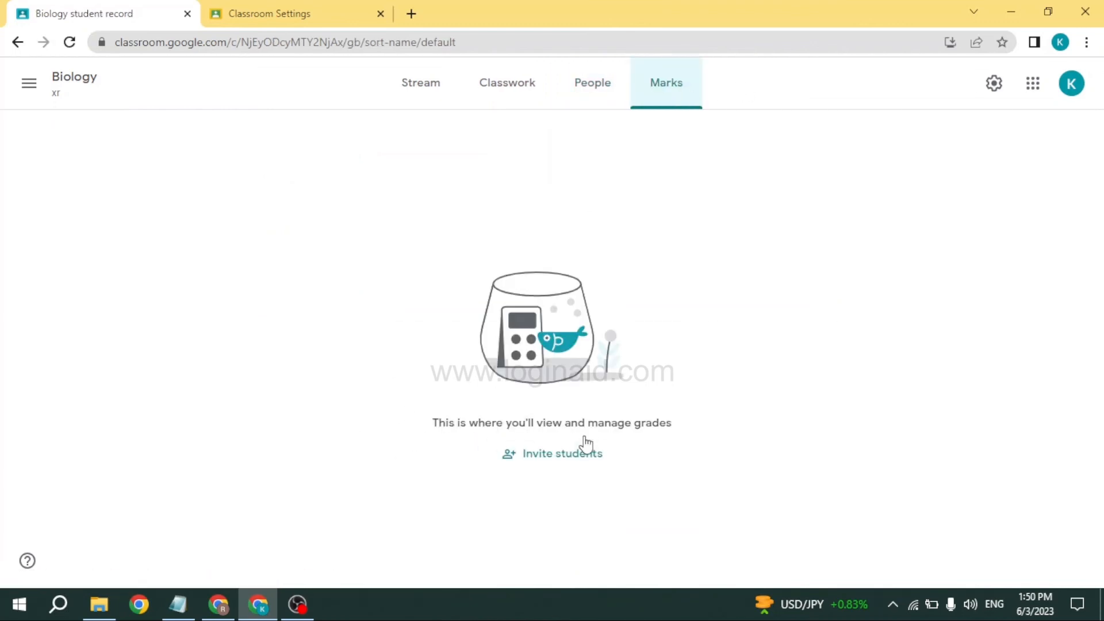
mouse_move(720, 321)
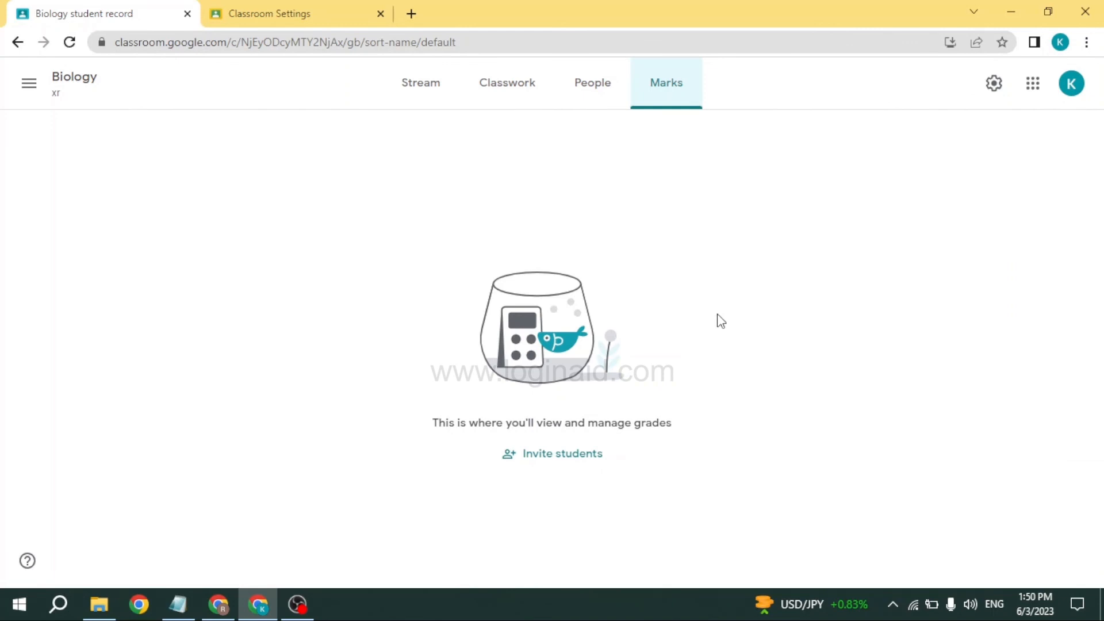
mouse_move(370, 430)
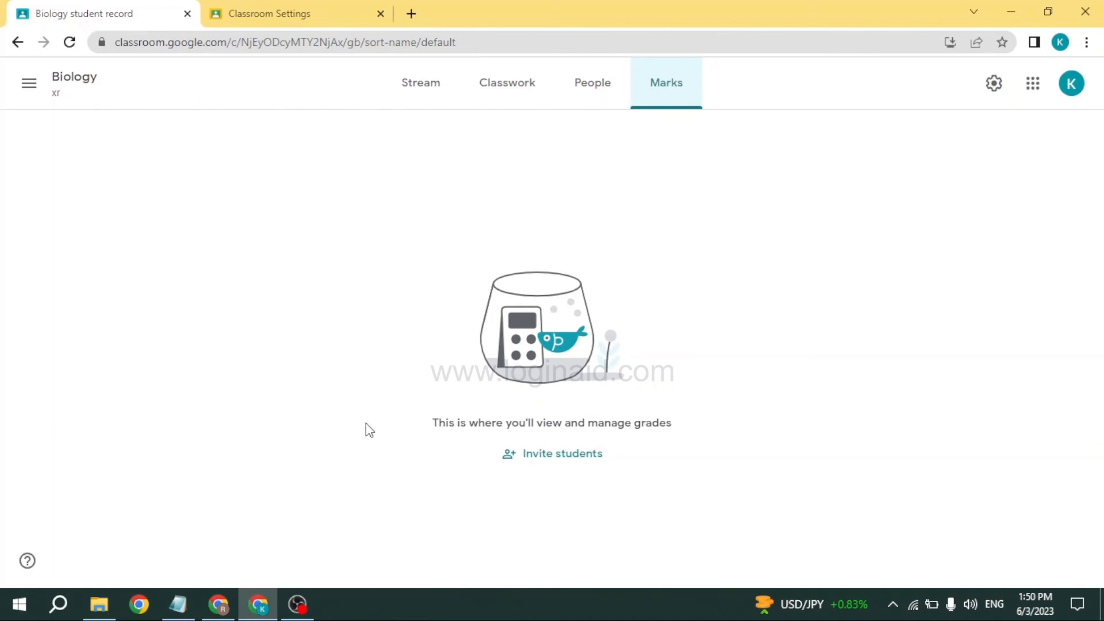